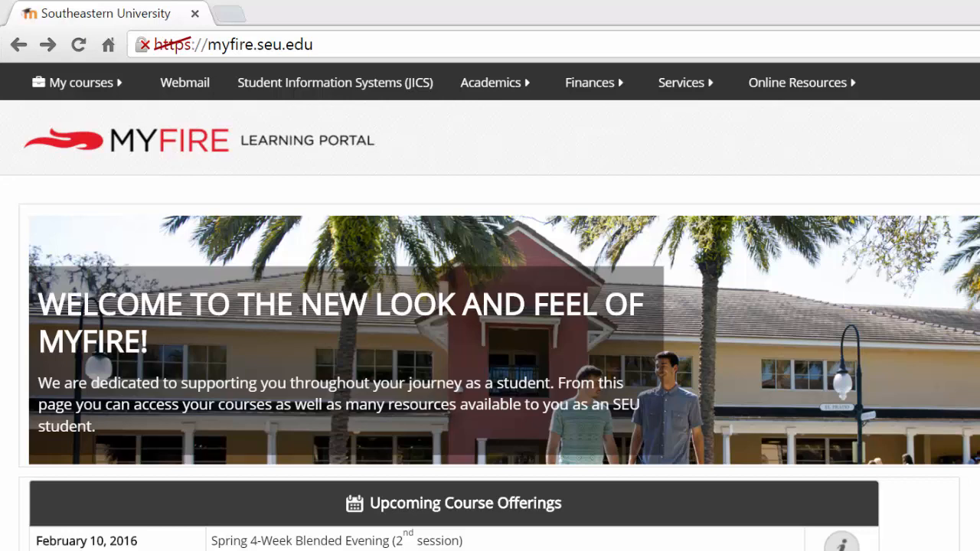
Step: Enter the Intro to Honors Thesis course and open the Week 3 'DRAFT: Source Annotation #1 - Fri 8 AM' Turnitin link
scroll(down, 3)
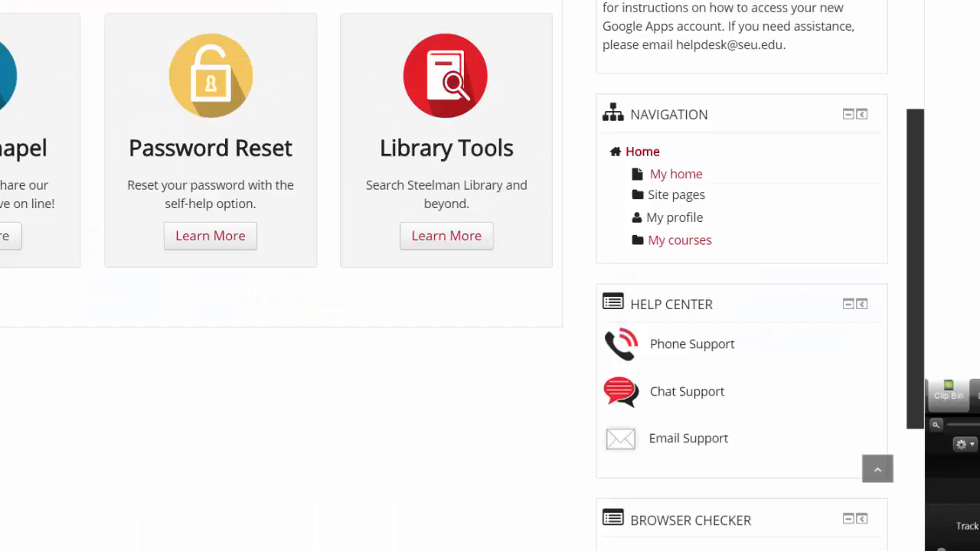
mouse_move(680, 239)
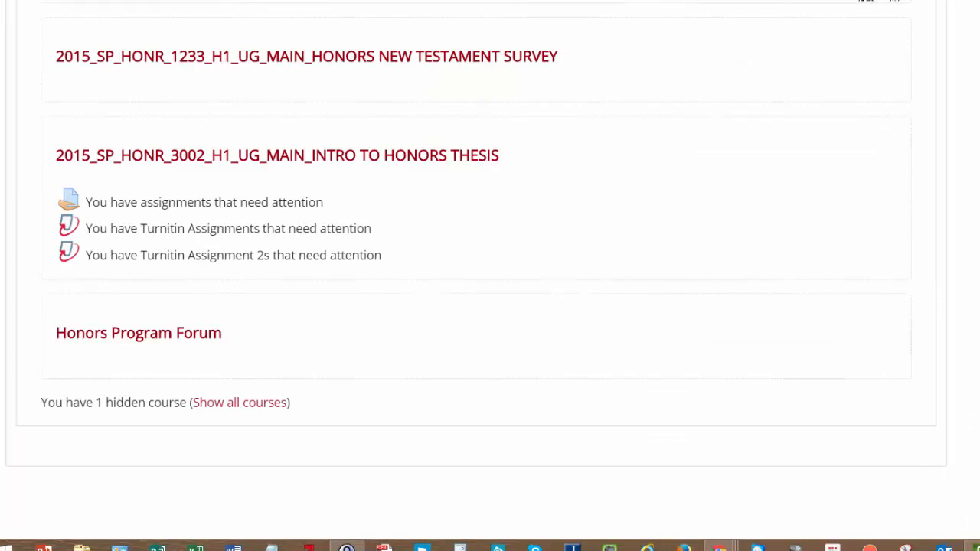
click(276, 155)
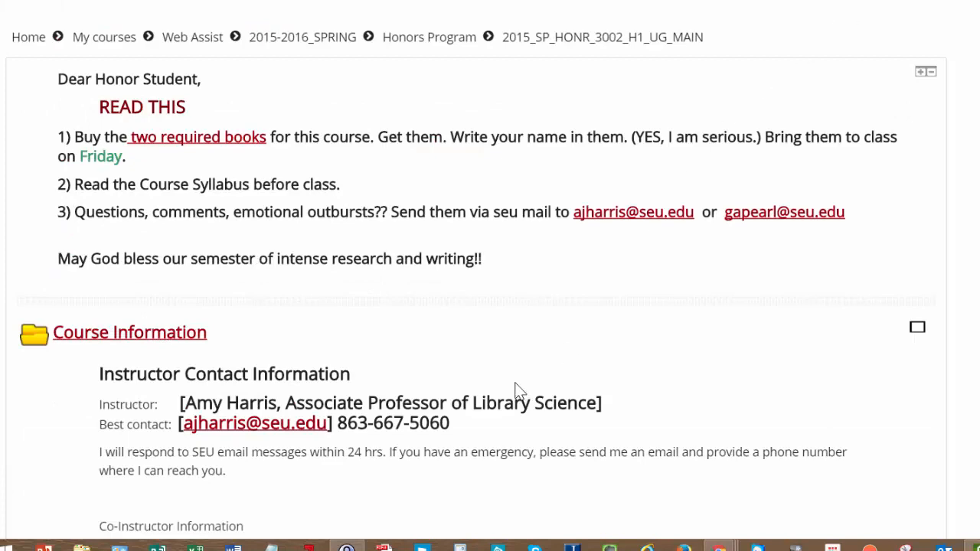
mouse_move(502, 379)
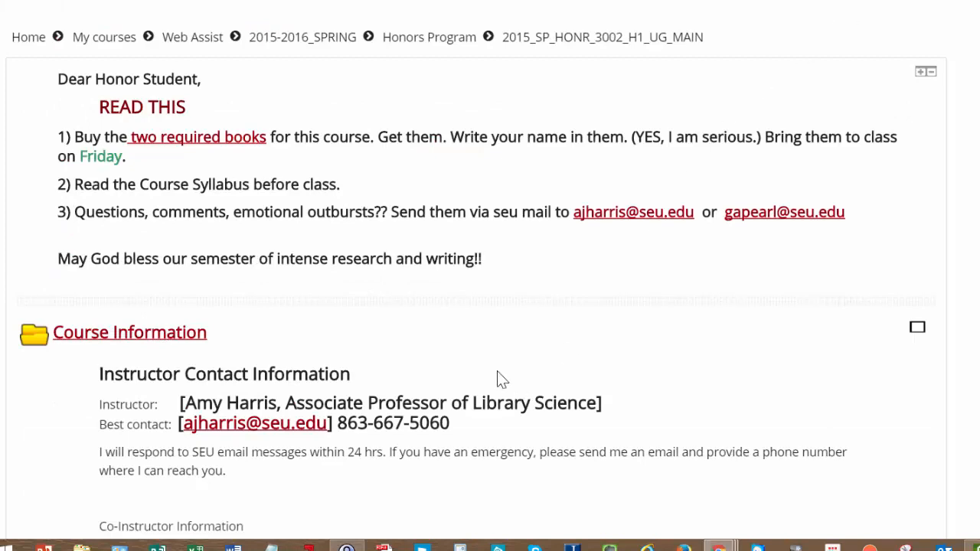
scroll(down, 3)
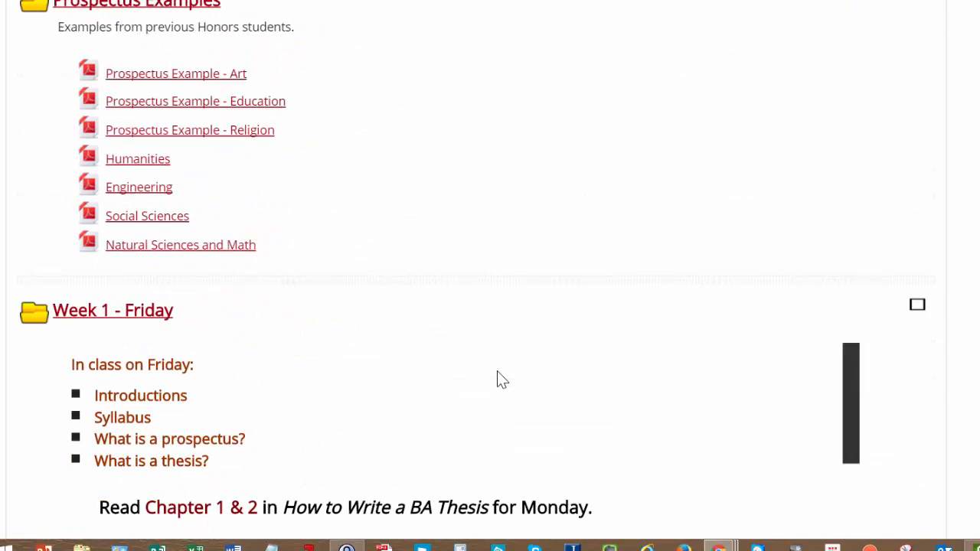
scroll(down, 3)
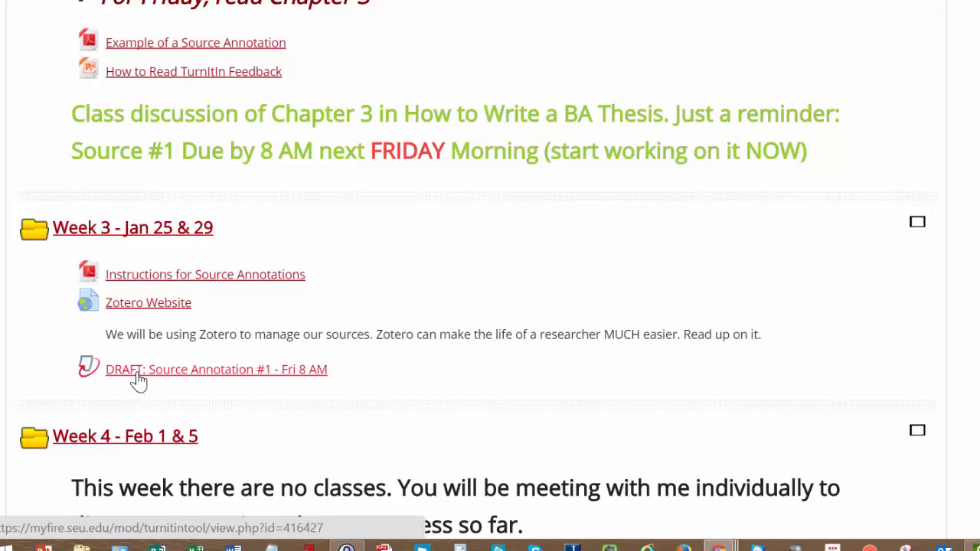
click(216, 369)
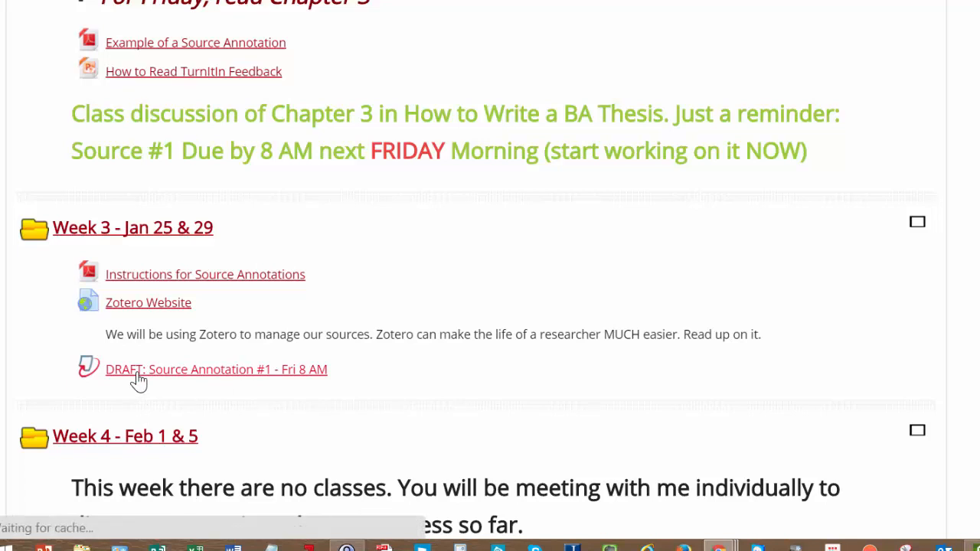
click(216, 369)
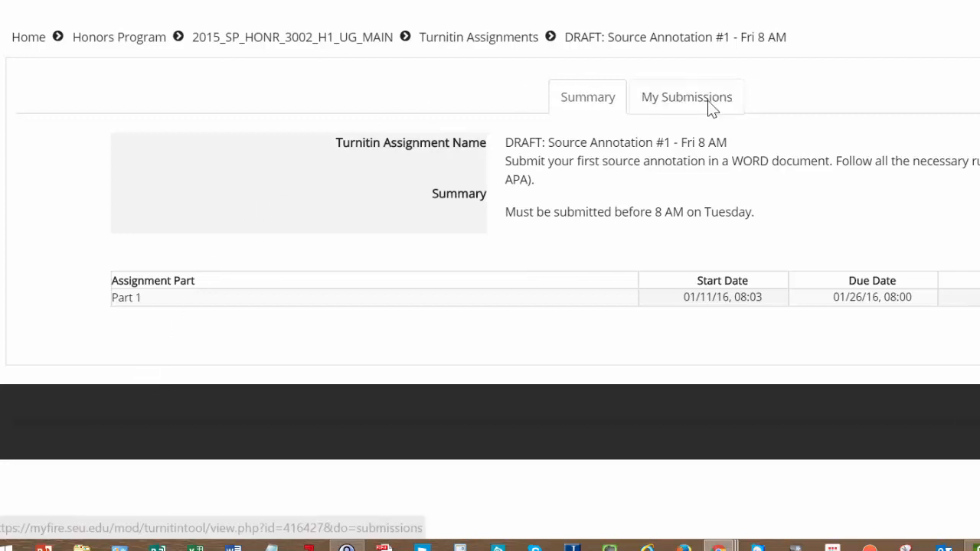
mouse_move(686, 97)
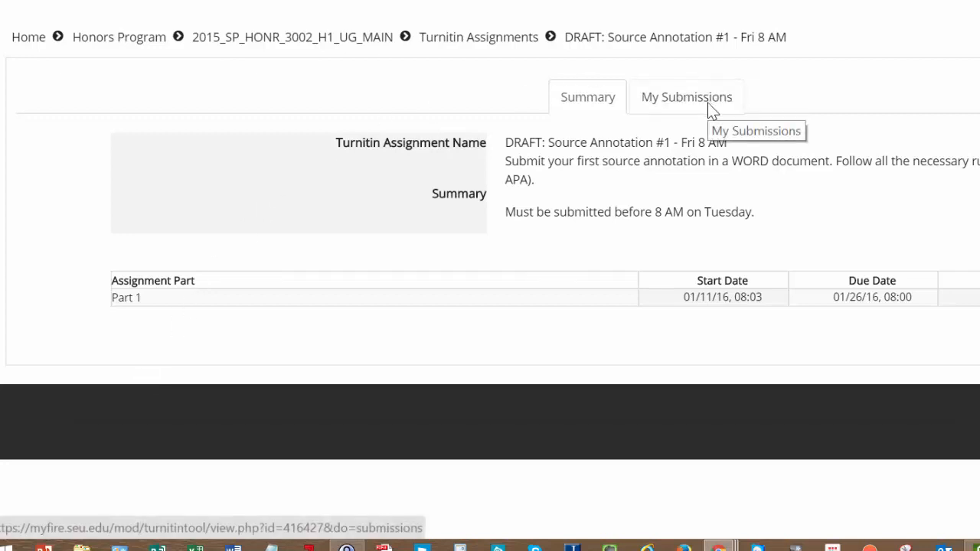
Step: Show My Submissions, listing the 01/29/16 annotation with 24% similarity and 14/20 grade
click(686, 96)
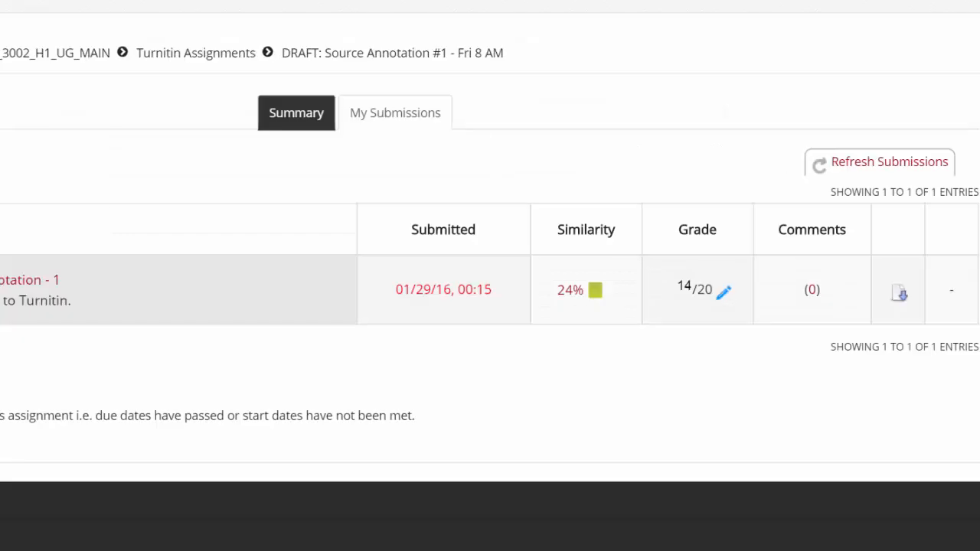
mouse_move(447, 218)
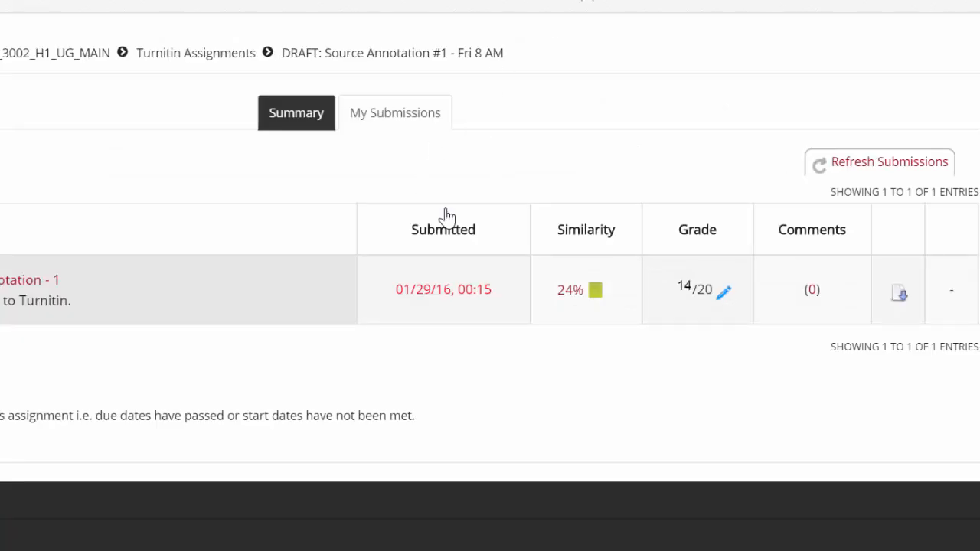
mouse_move(605, 319)
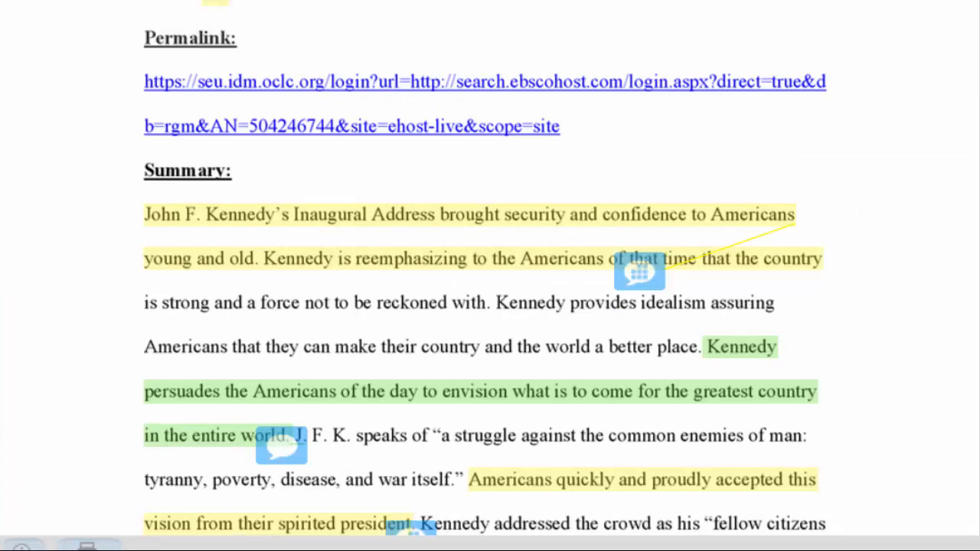
mouse_move(968, 63)
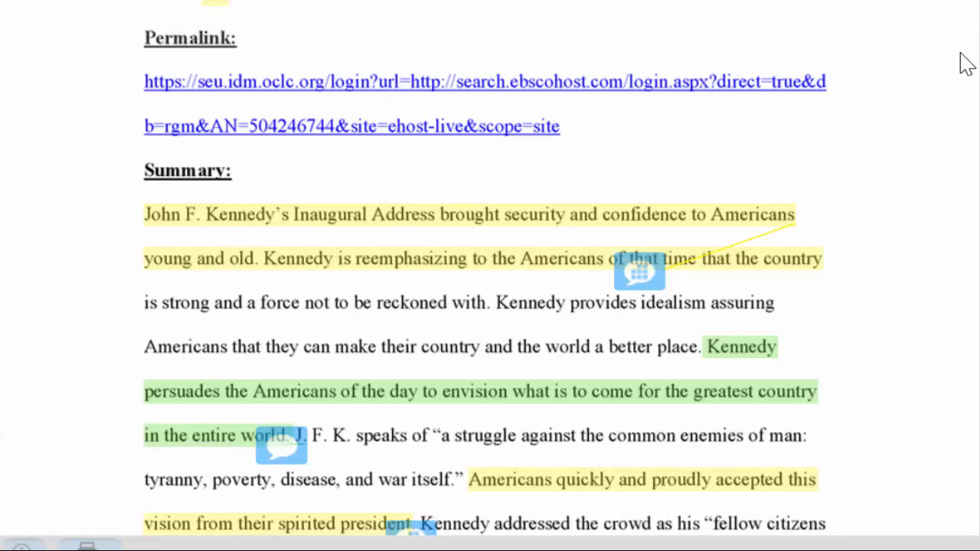
mouse_move(753, 8)
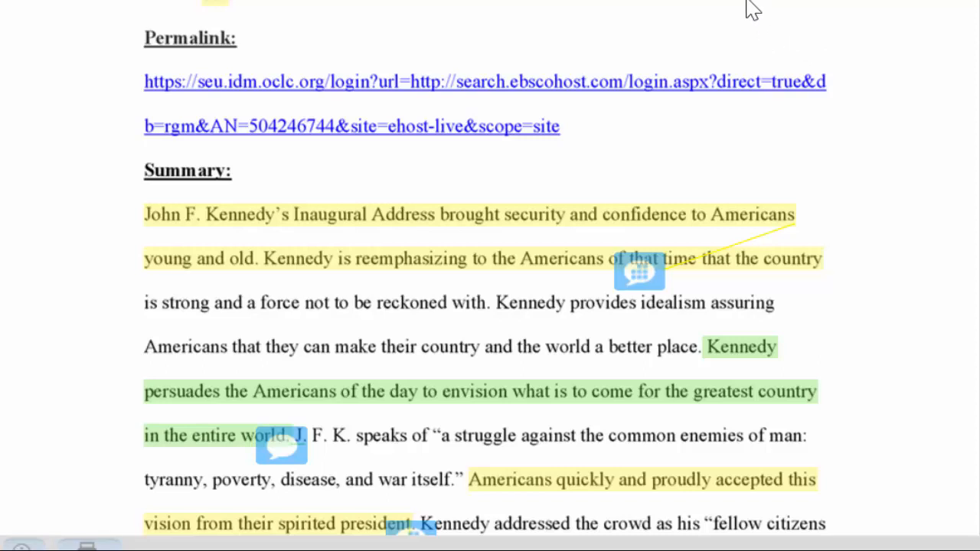
mouse_move(911, 205)
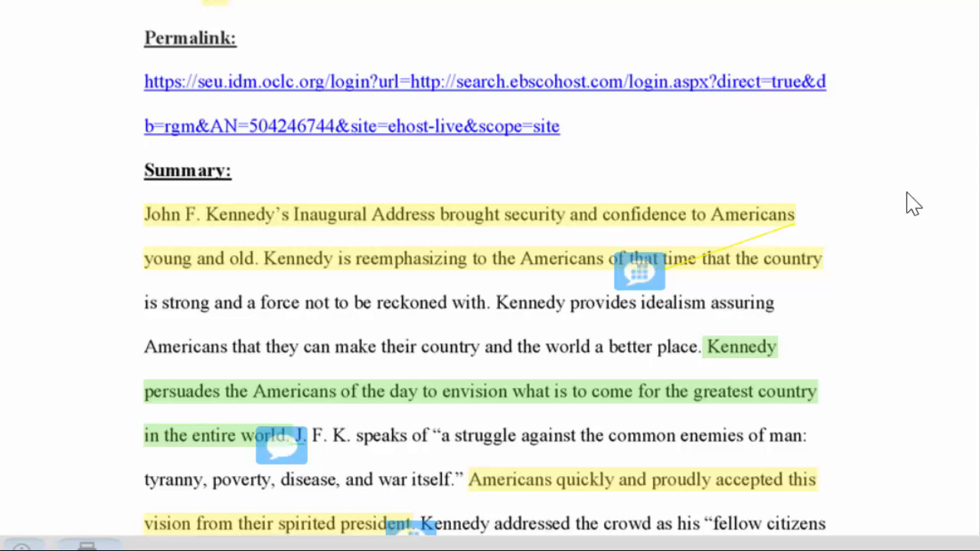
mouse_move(842, 268)
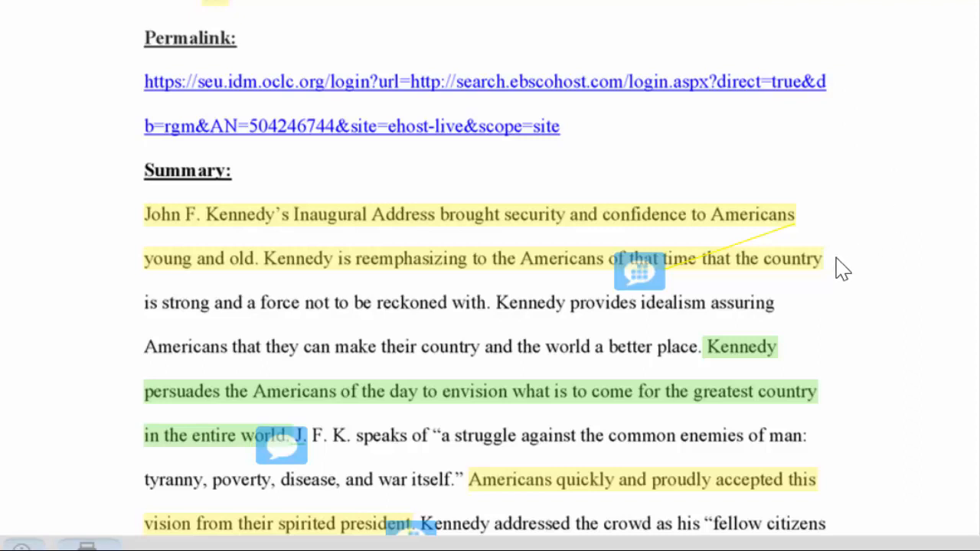
mouse_move(834, 274)
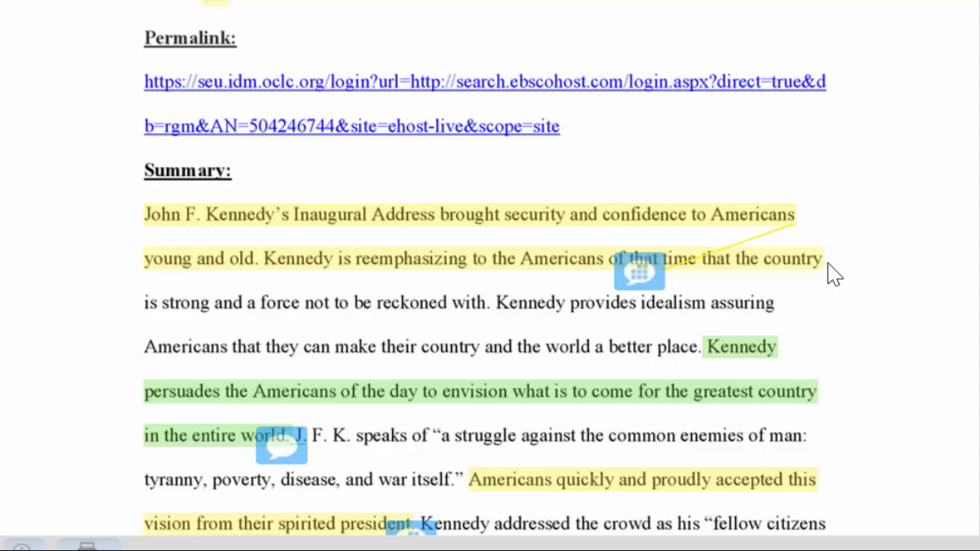
scroll(down, 3)
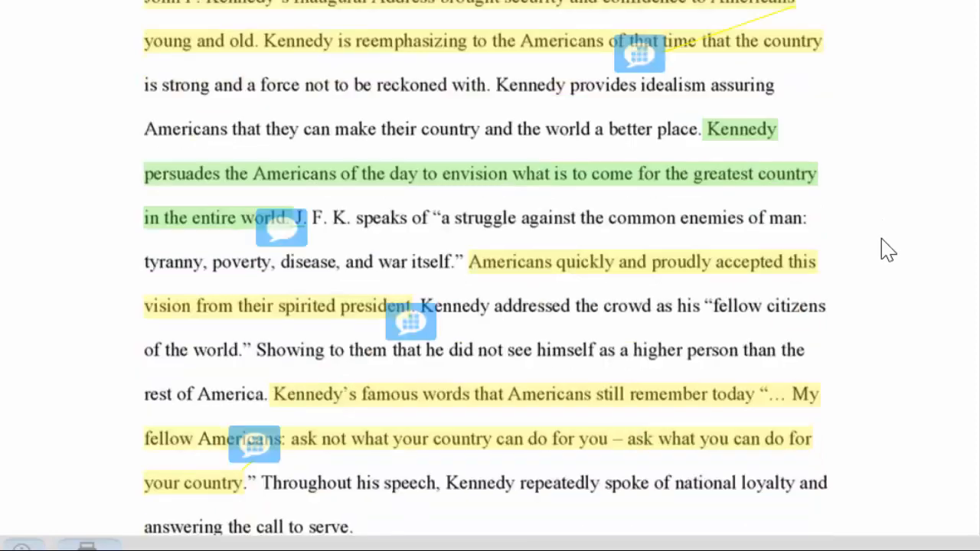
scroll(down, 3)
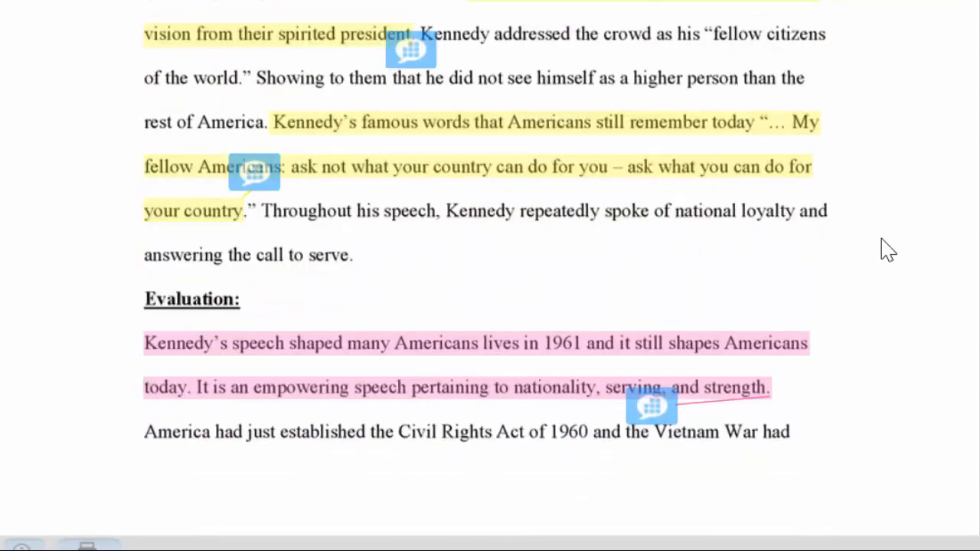
mouse_move(895, 211)
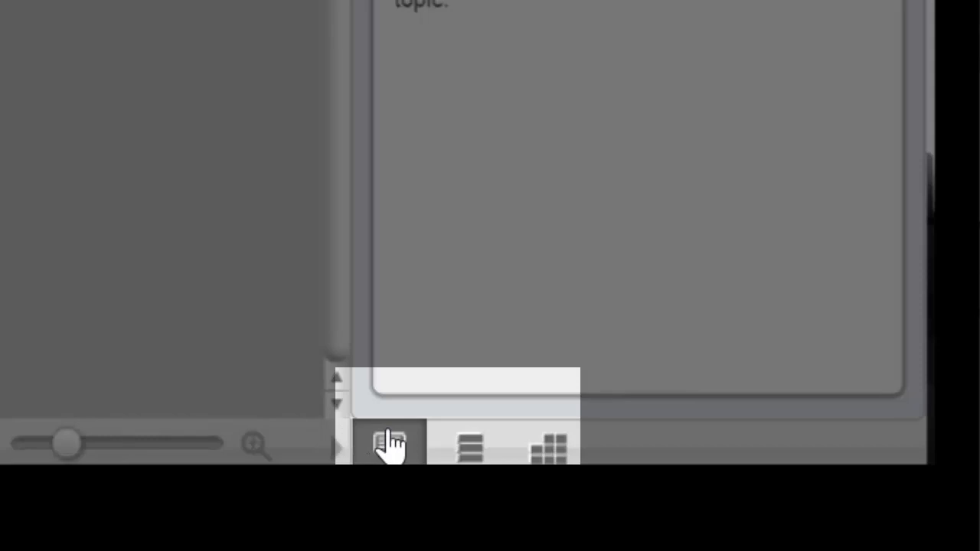
mouse_move(389, 447)
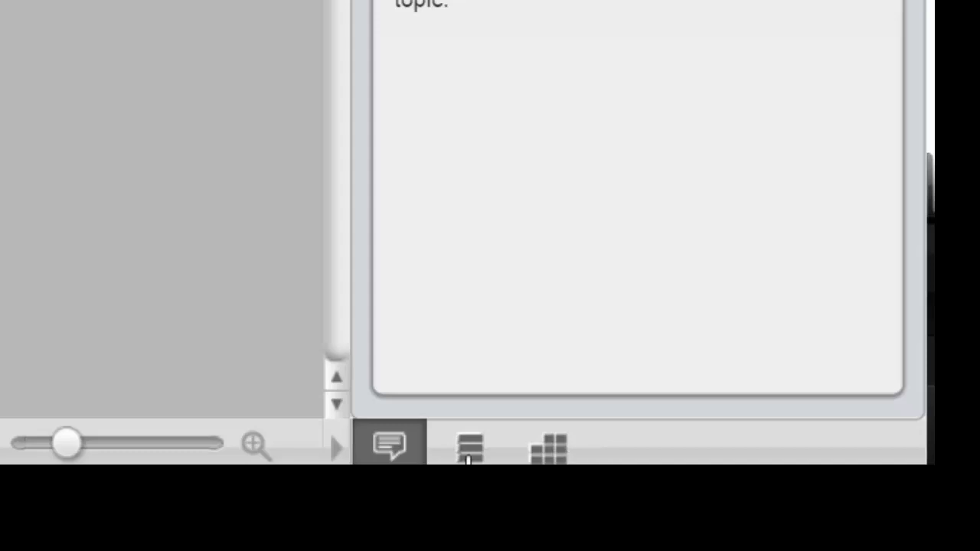
Step: Show the feedback summary, then the rubric: Source 3/3, Citation 1/3, Summary 2/4, Evaluation 3/4
click(469, 447)
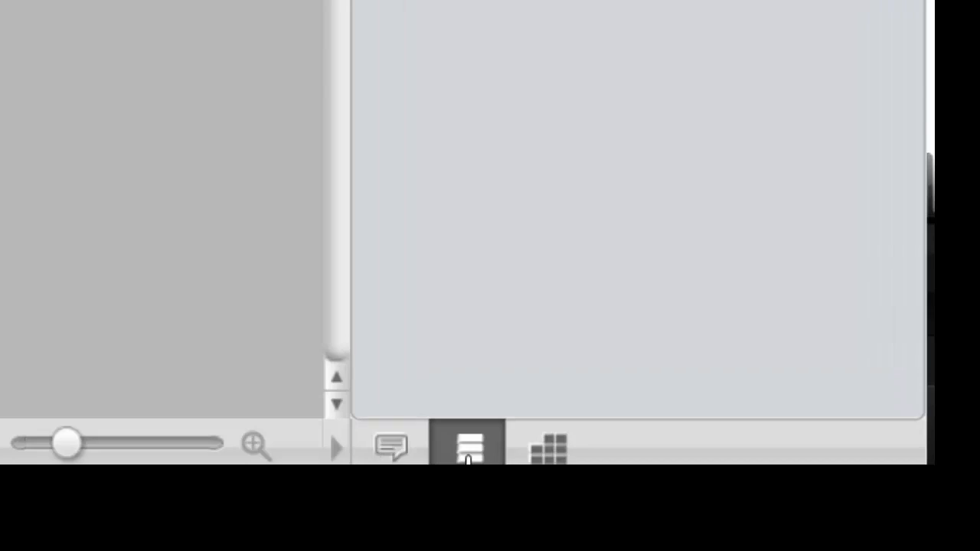
click(545, 447)
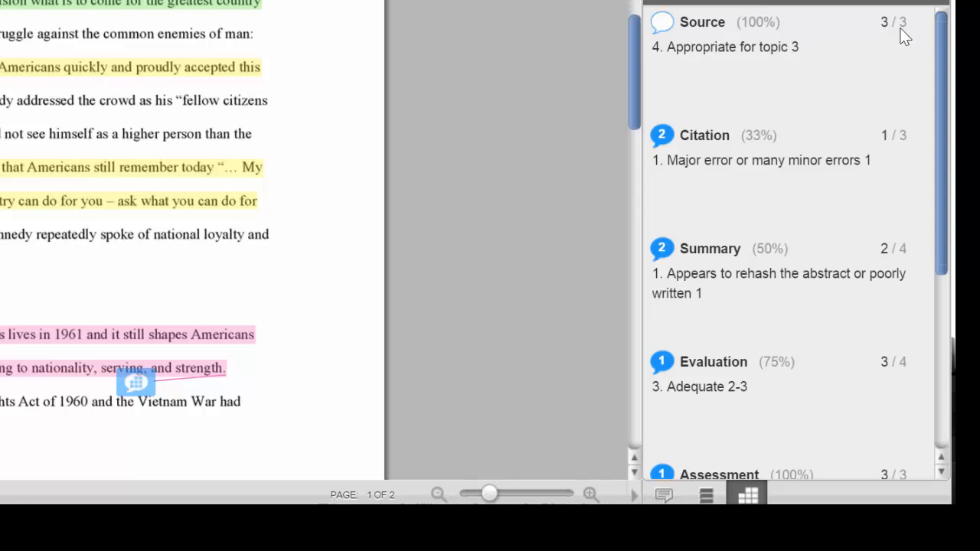
mouse_move(891, 39)
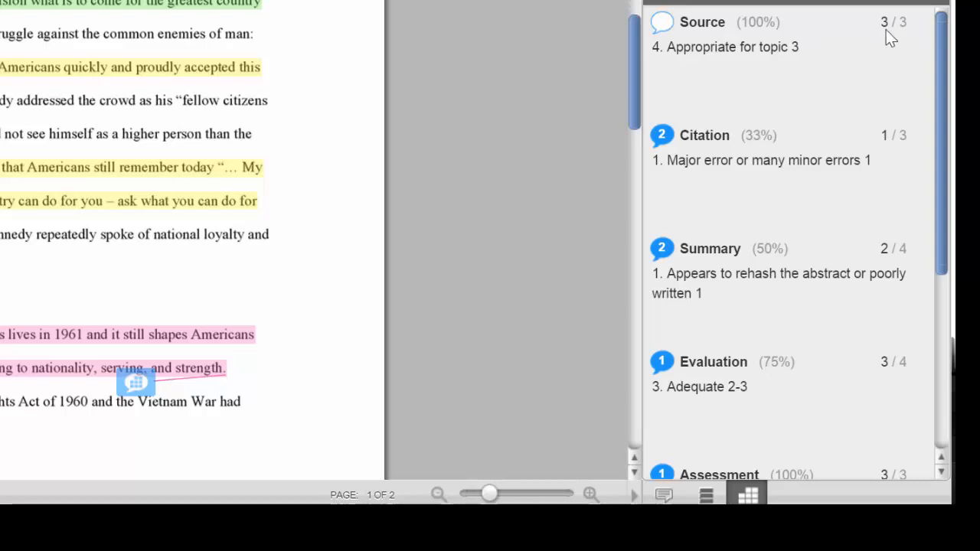
mouse_move(664, 162)
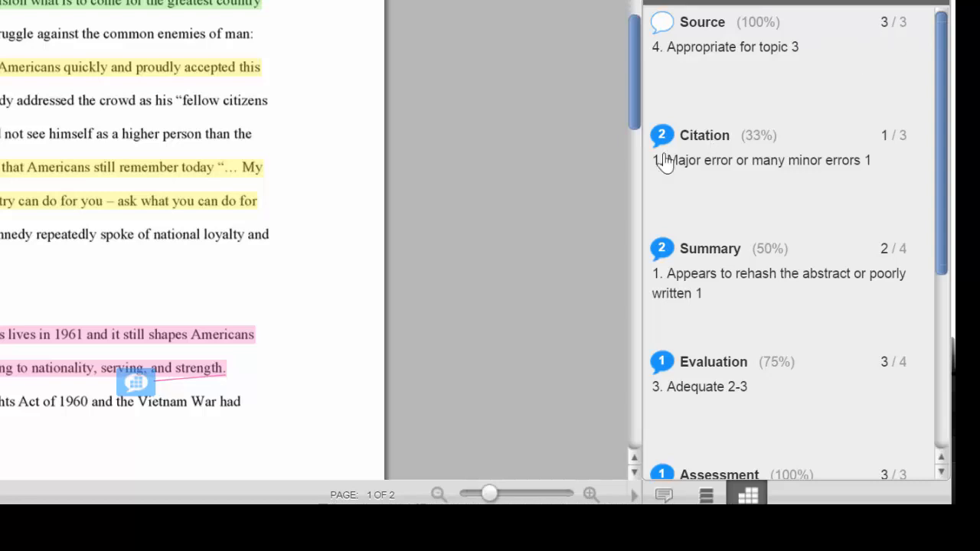
mouse_move(662, 141)
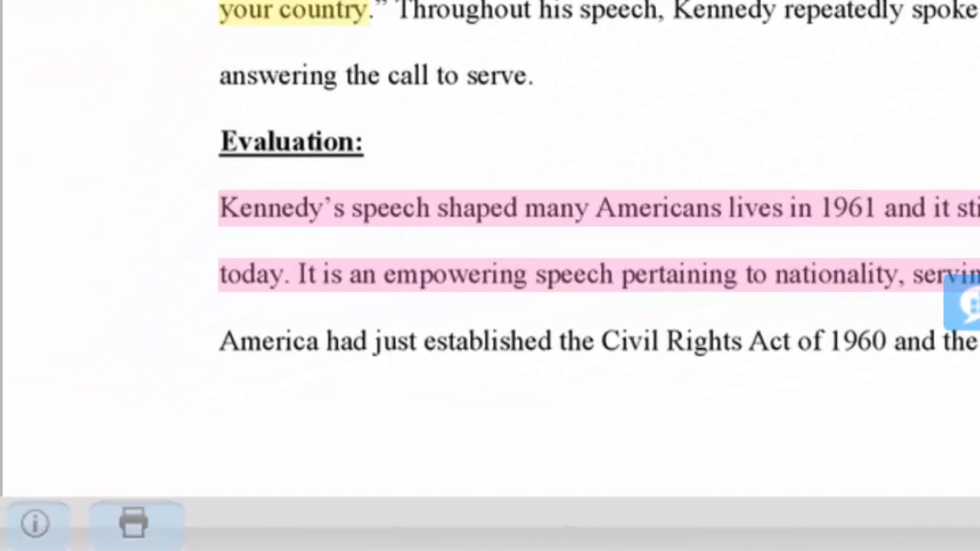
mouse_move(523, 283)
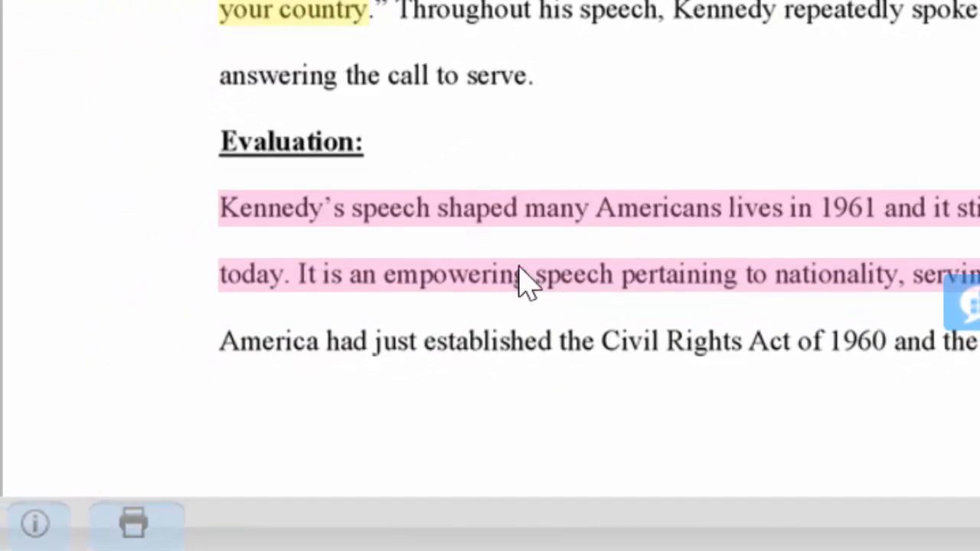
mouse_move(134, 524)
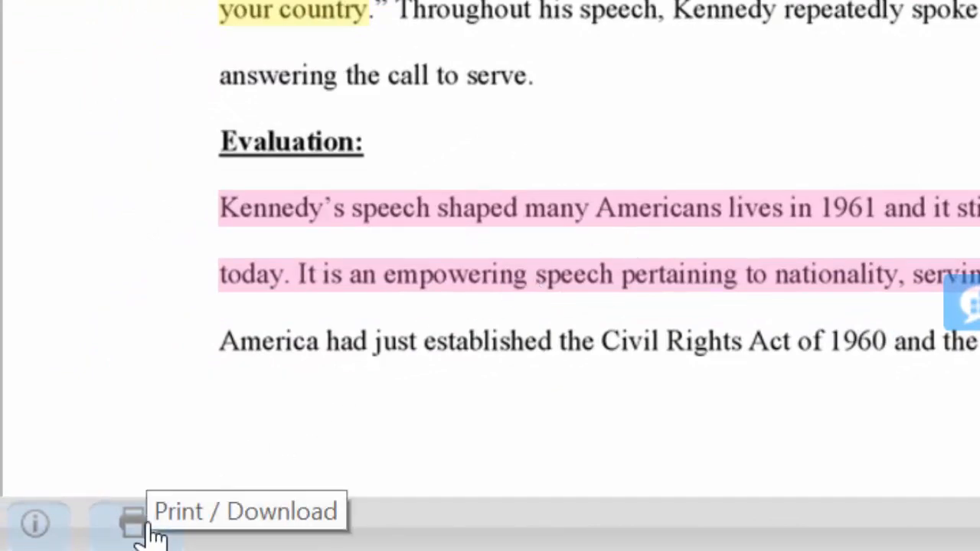
Step: Download a PDF of the current graded view via Print / Download, opening it in Adobe Acrobat
click(135, 523)
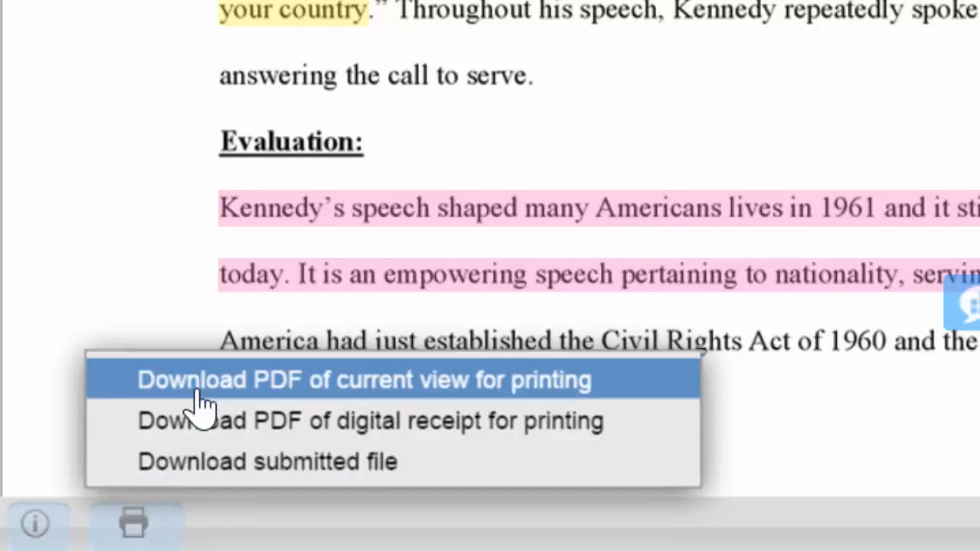
click(26, 23)
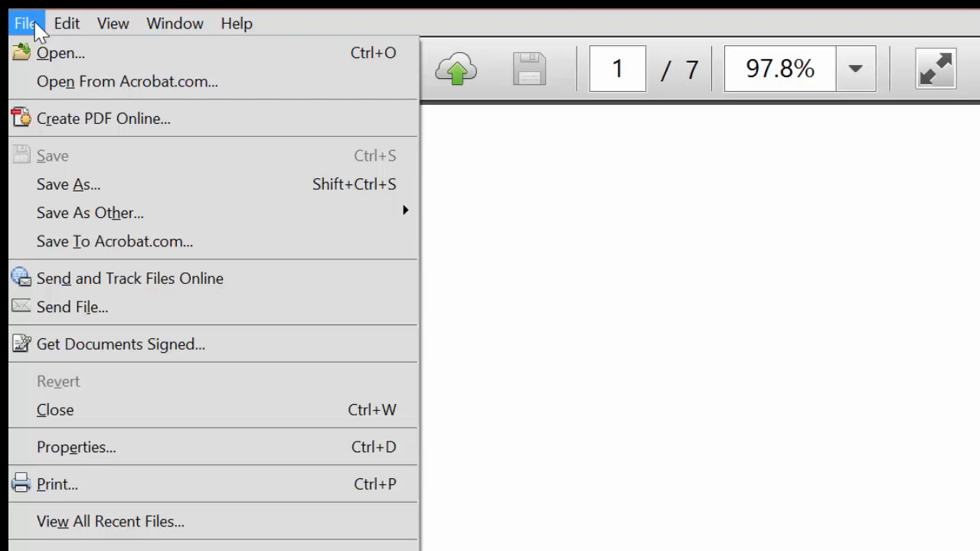
mouse_move(67, 183)
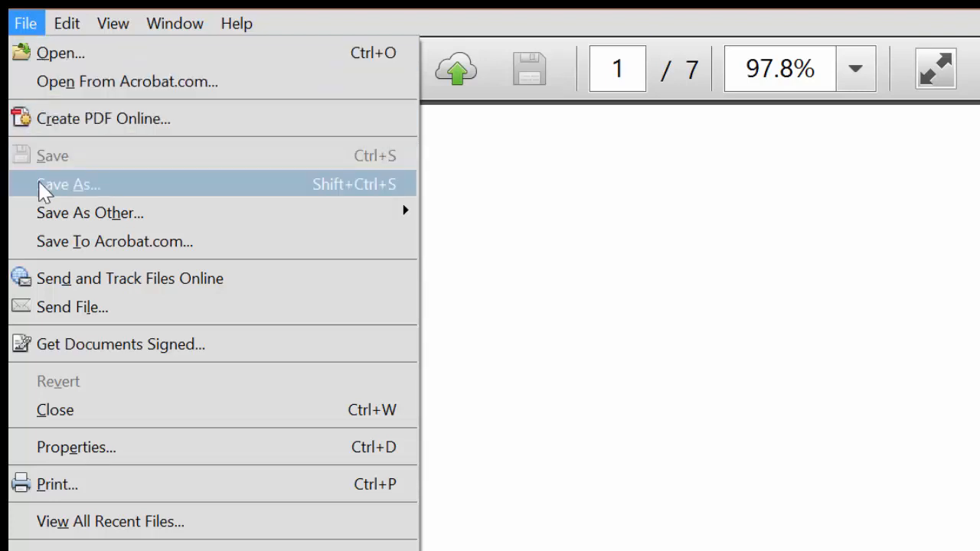
mouse_move(46, 213)
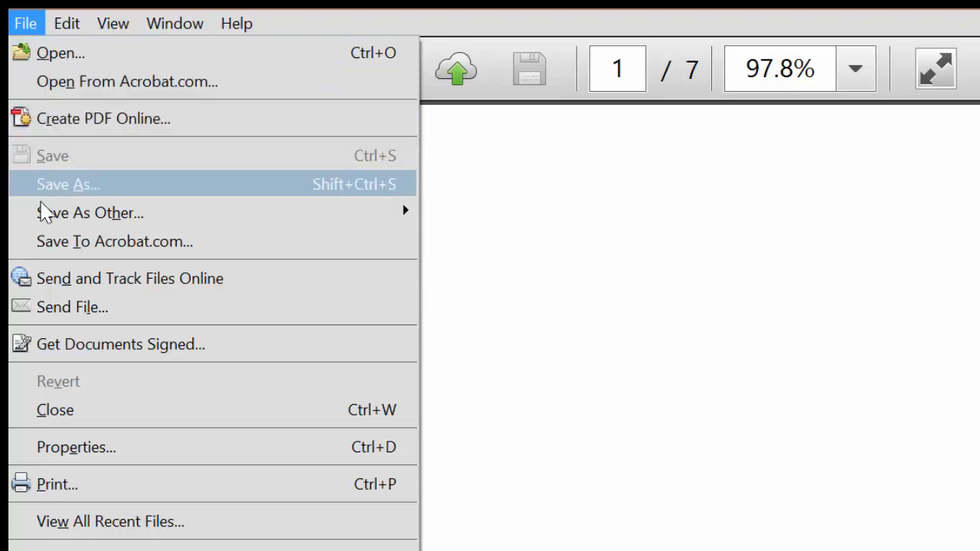
mouse_move(61, 306)
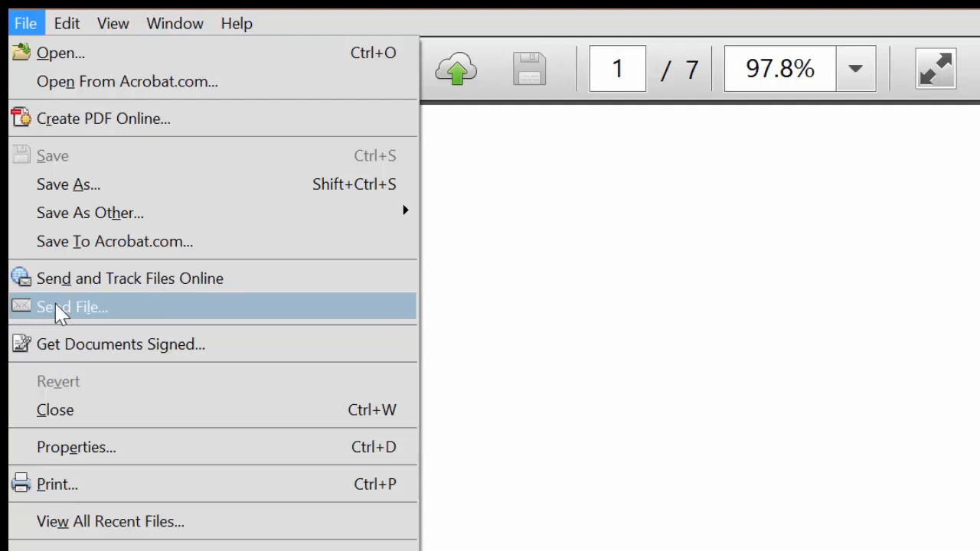
mouse_move(74, 484)
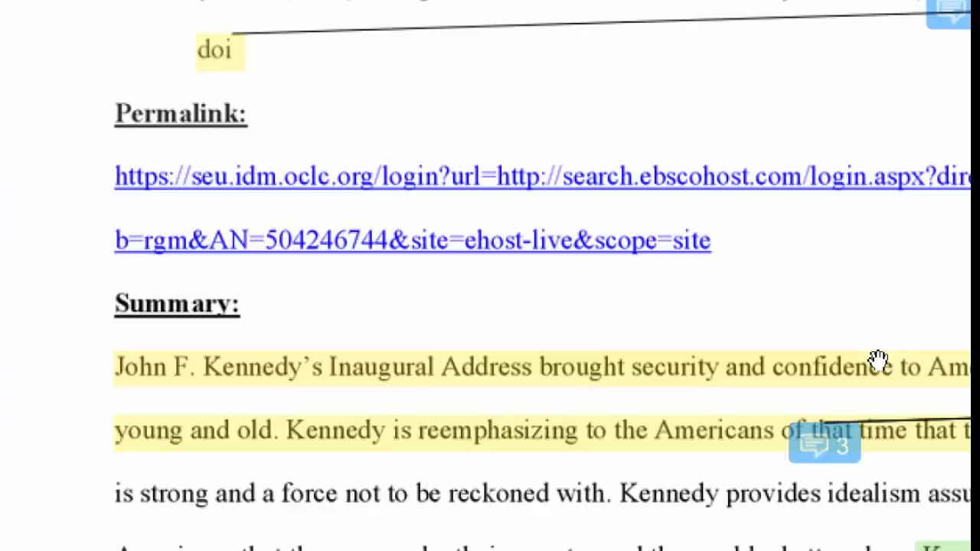
mouse_move(826, 432)
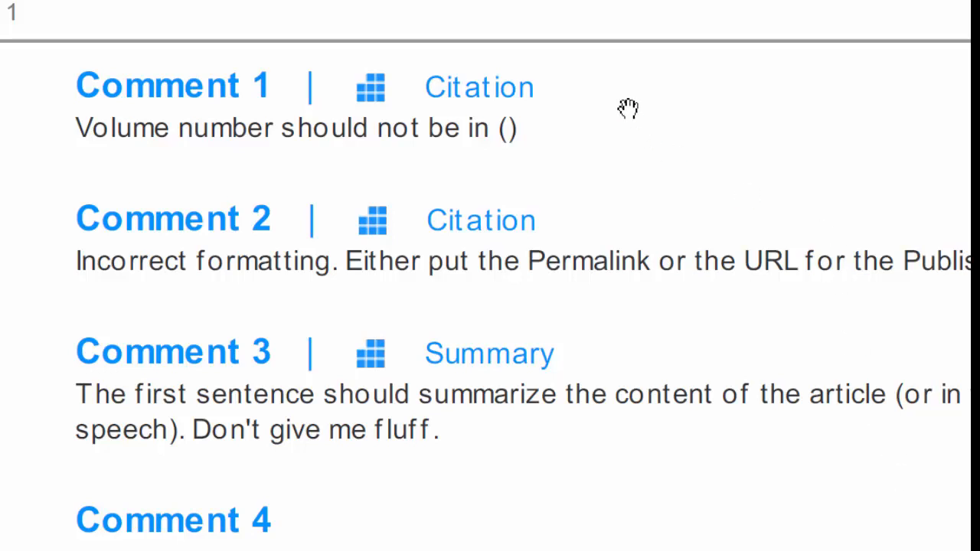
mouse_move(679, 300)
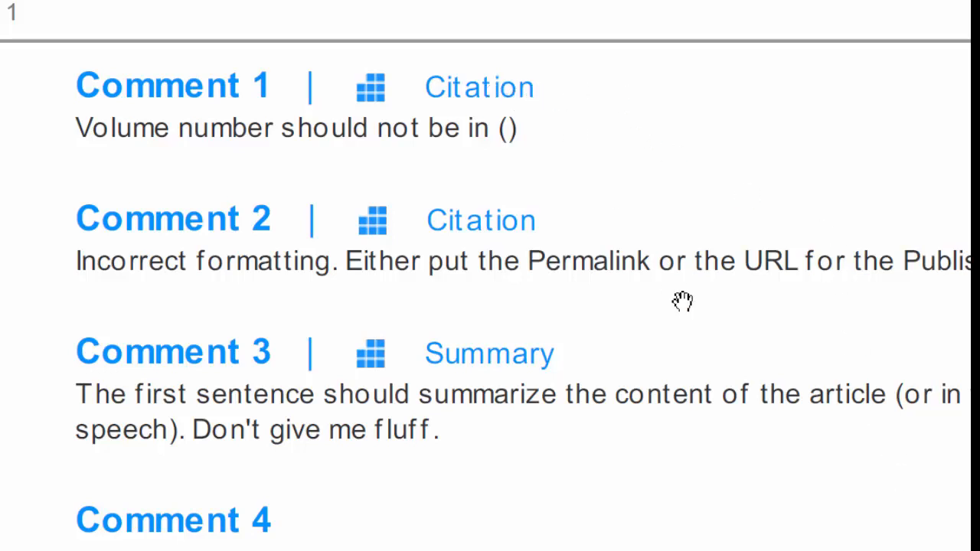
Step: Scroll the PDF to the written comments and the Quality of Source rubric levels
scroll(down, 3)
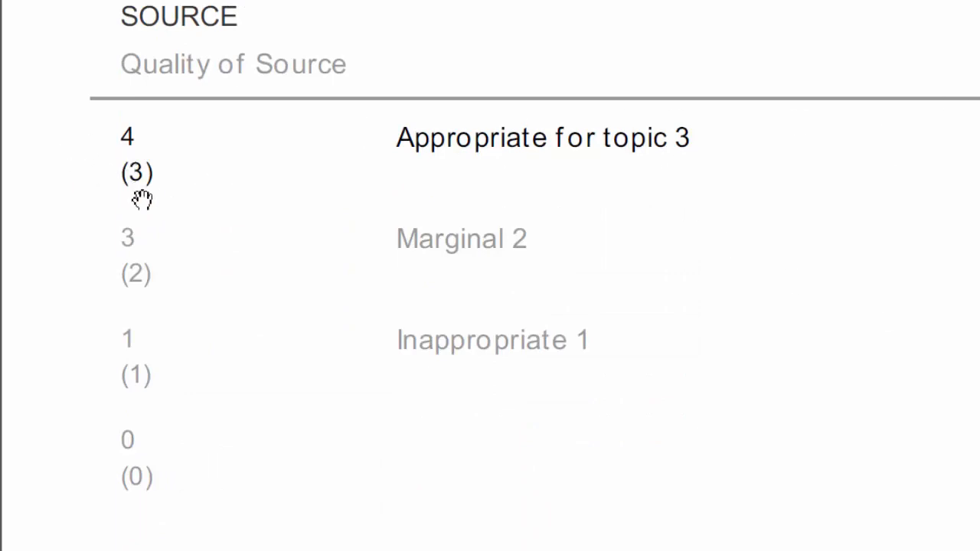
mouse_move(239, 246)
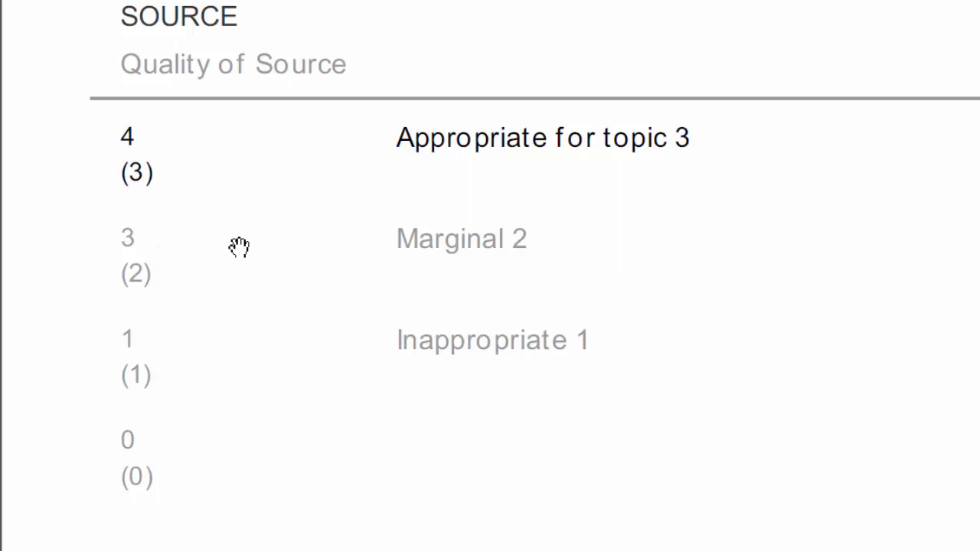